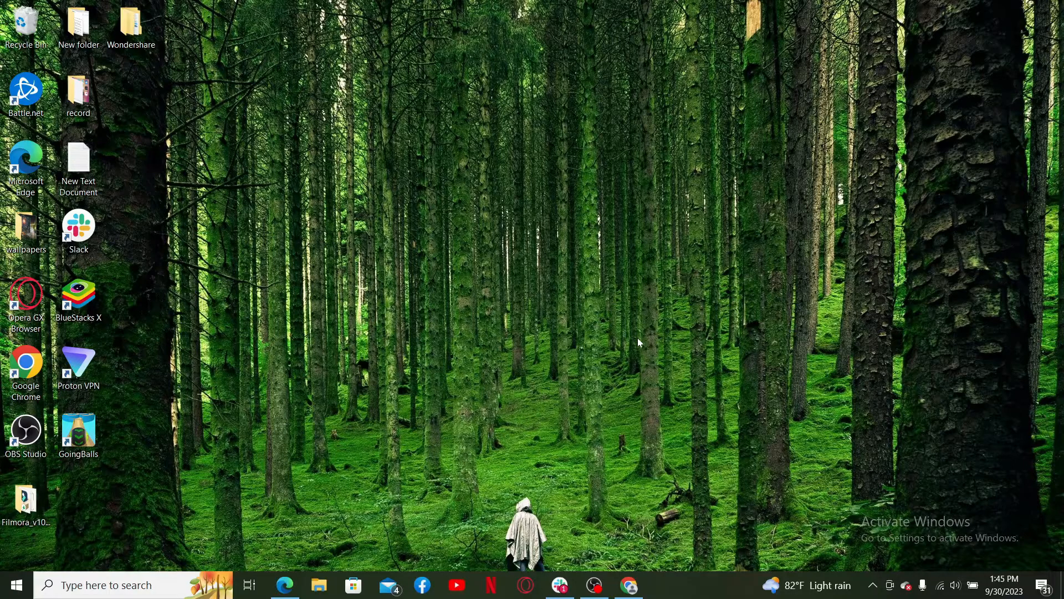
pyautogui.moveTo(678, 434)
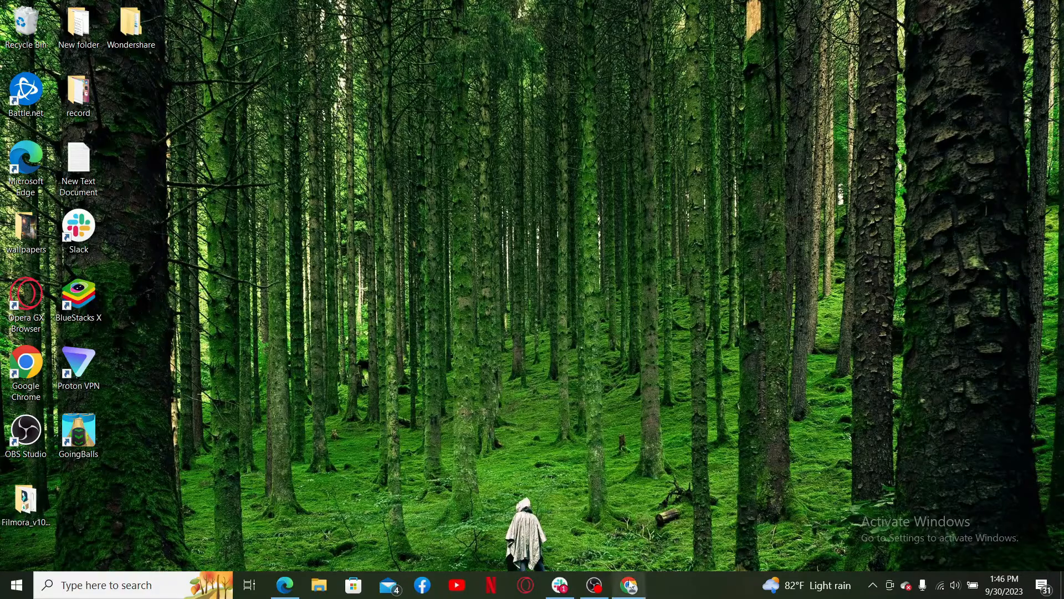
pyautogui.click(627, 584)
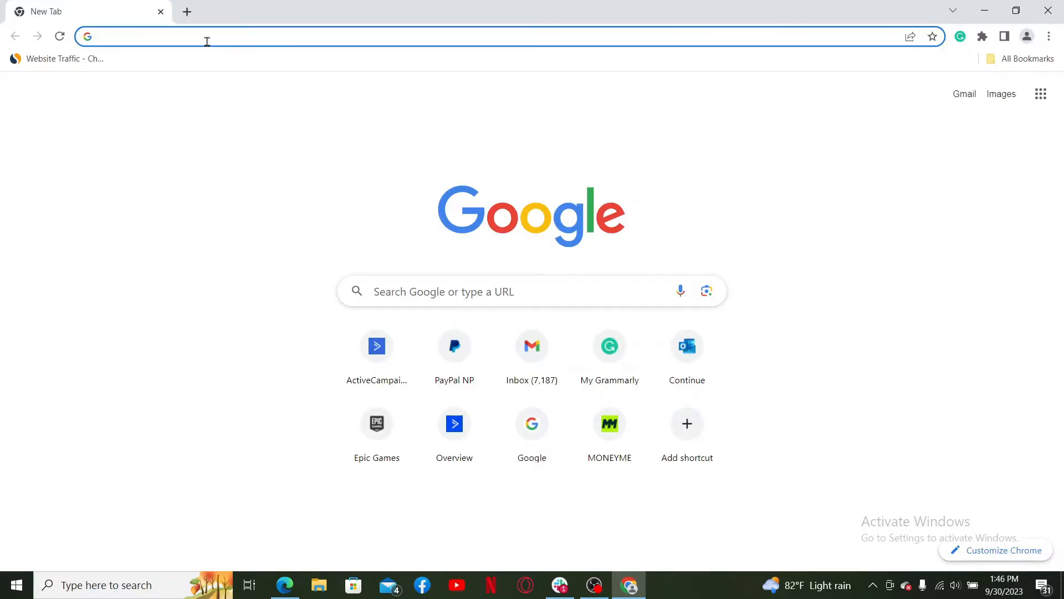
pyautogui.write('www.usbank.com')
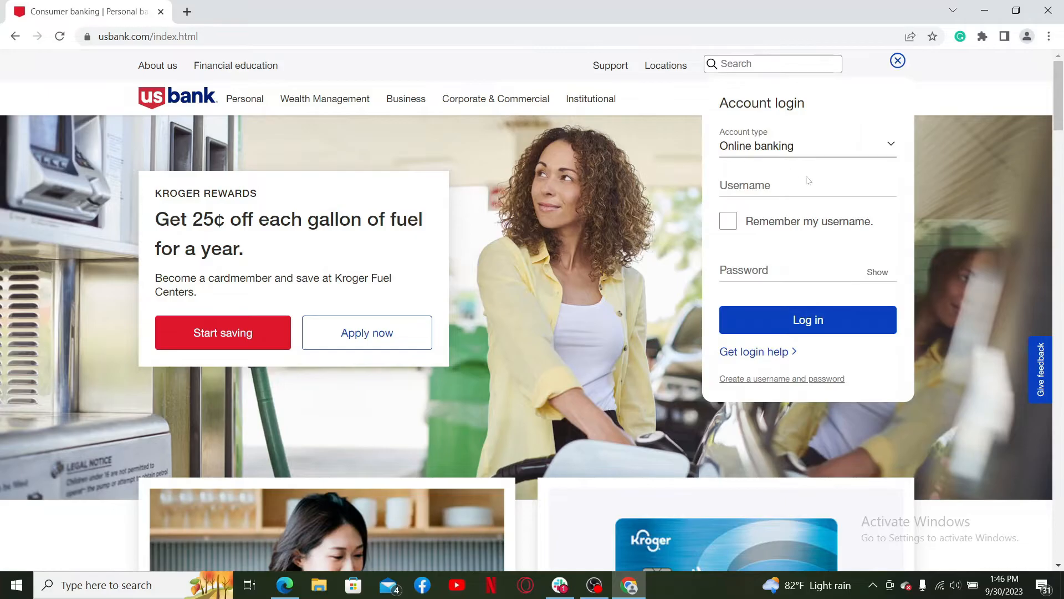
pyautogui.moveTo(809, 251)
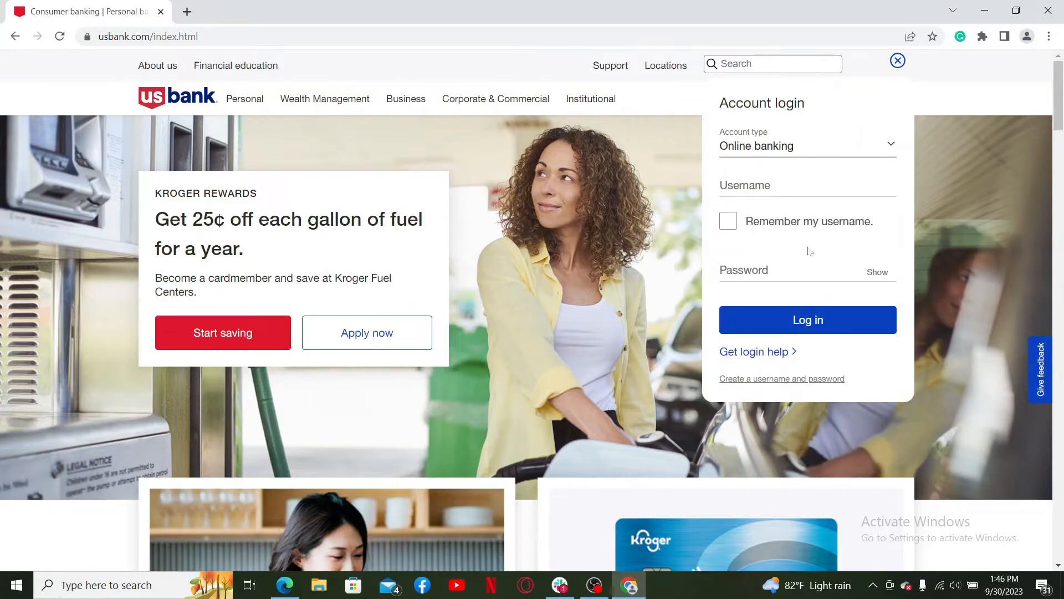
pyautogui.moveTo(806, 117)
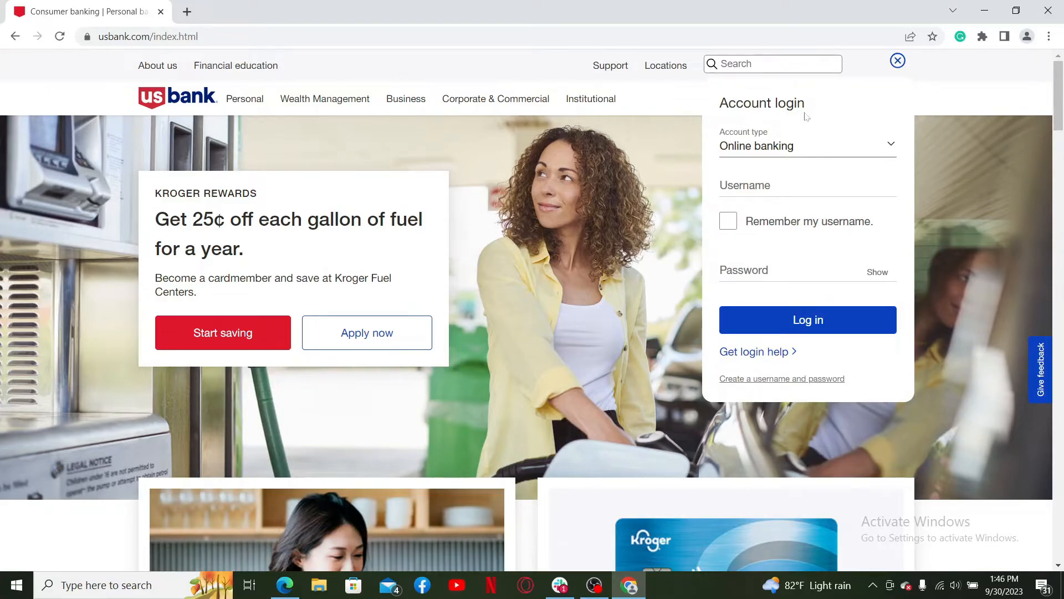
pyautogui.click(807, 145)
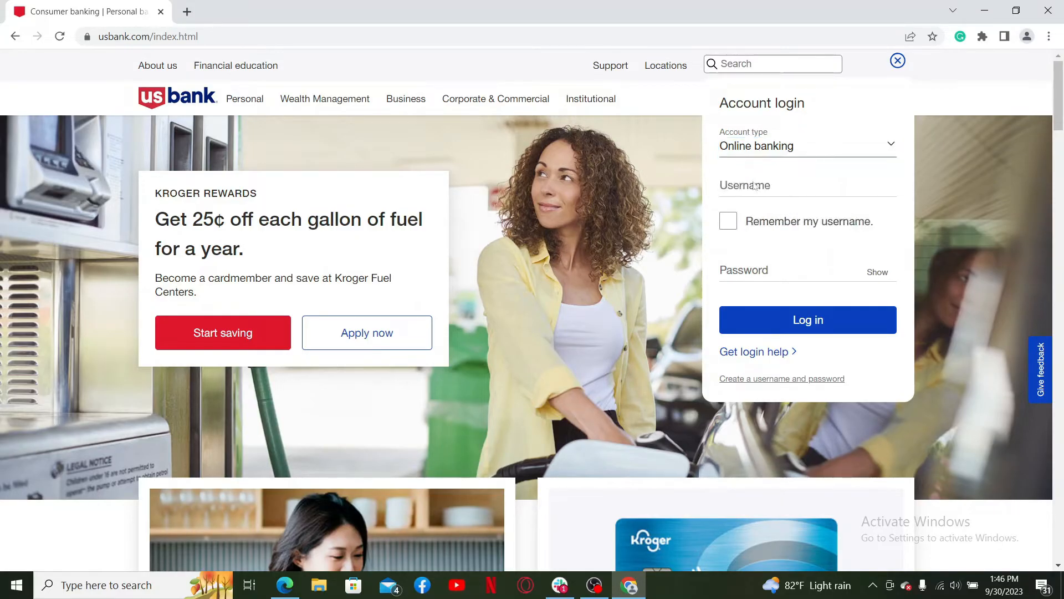
pyautogui.click(807, 186)
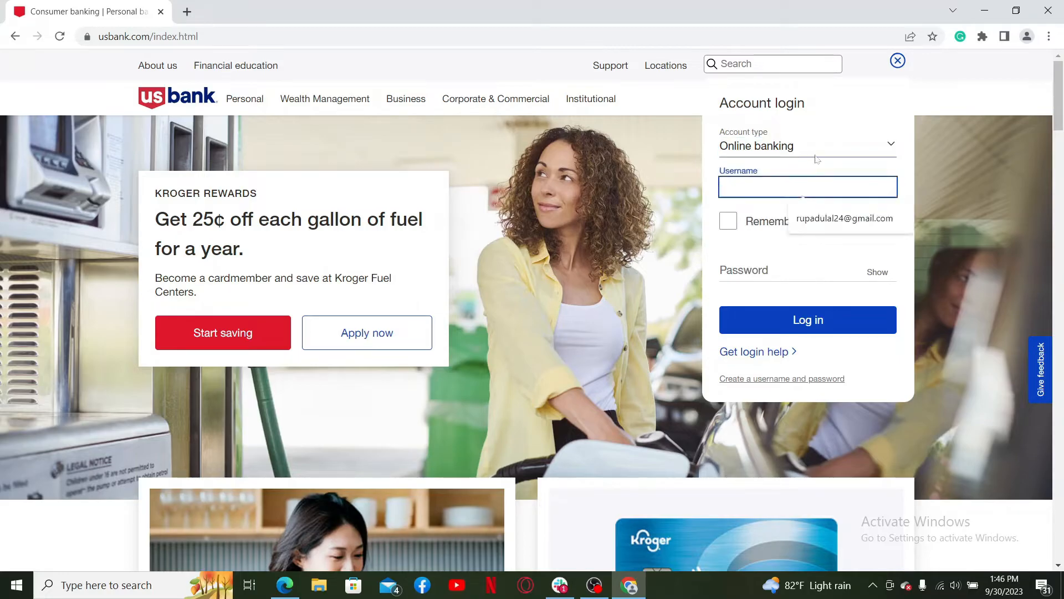
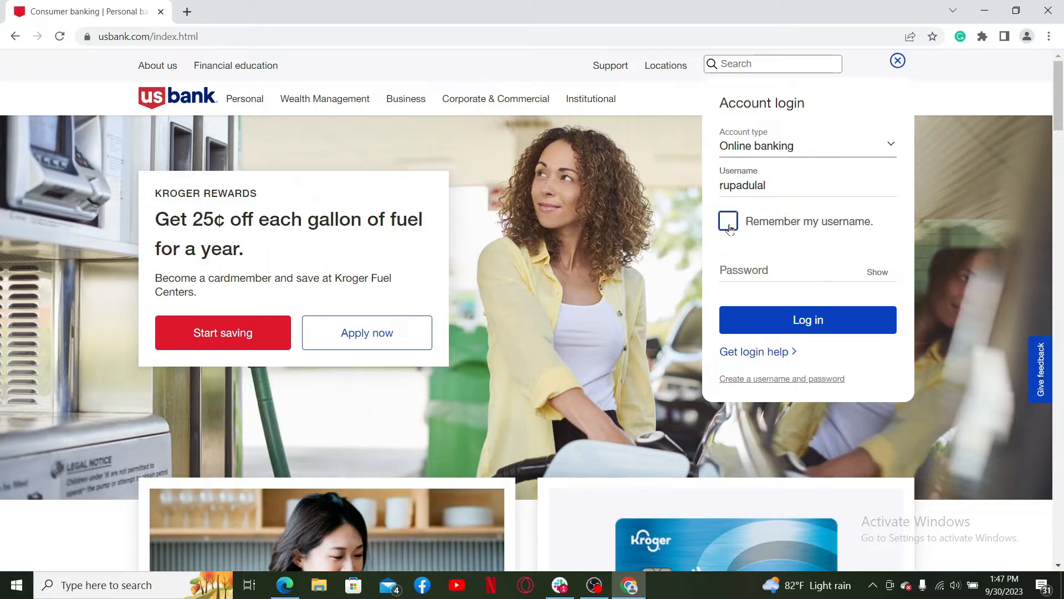
pyautogui.click(727, 221)
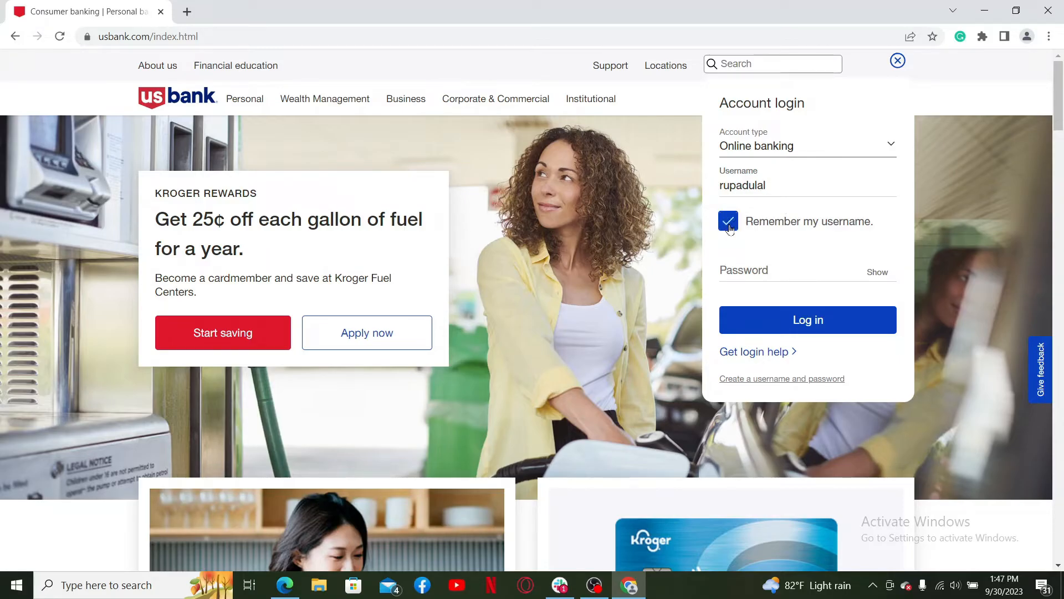
pyautogui.click(727, 221)
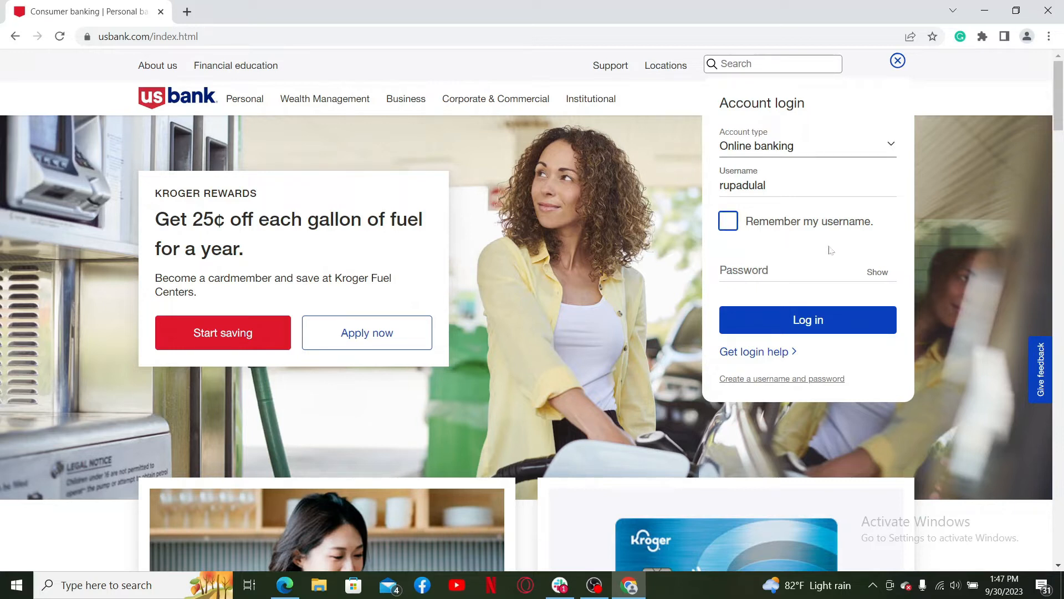
# Enter the password in the login panel's Password field, shown masked
pyautogui.click(801, 271)
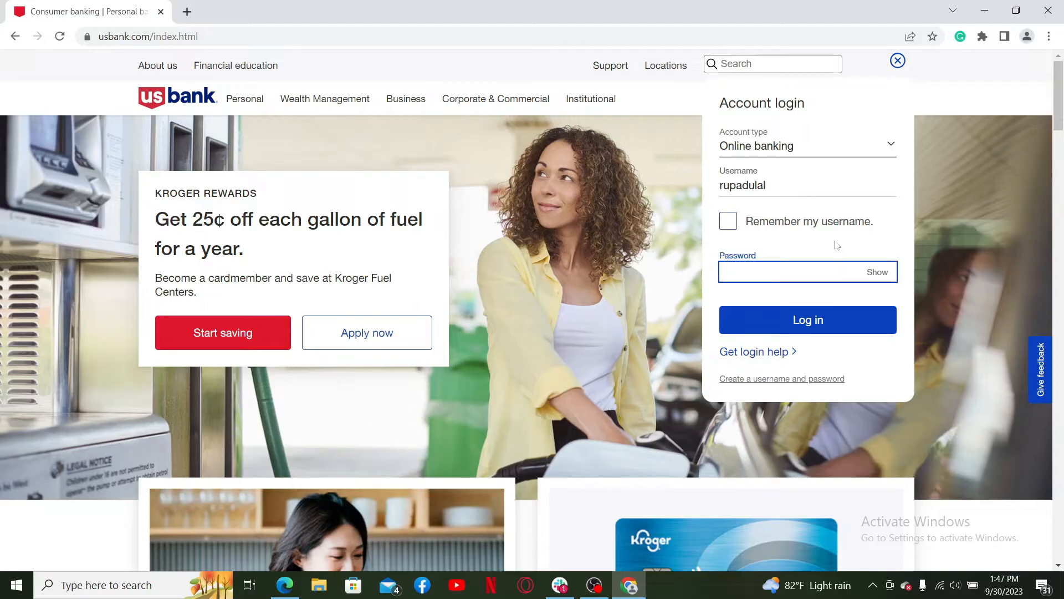
pyautogui.write('password')
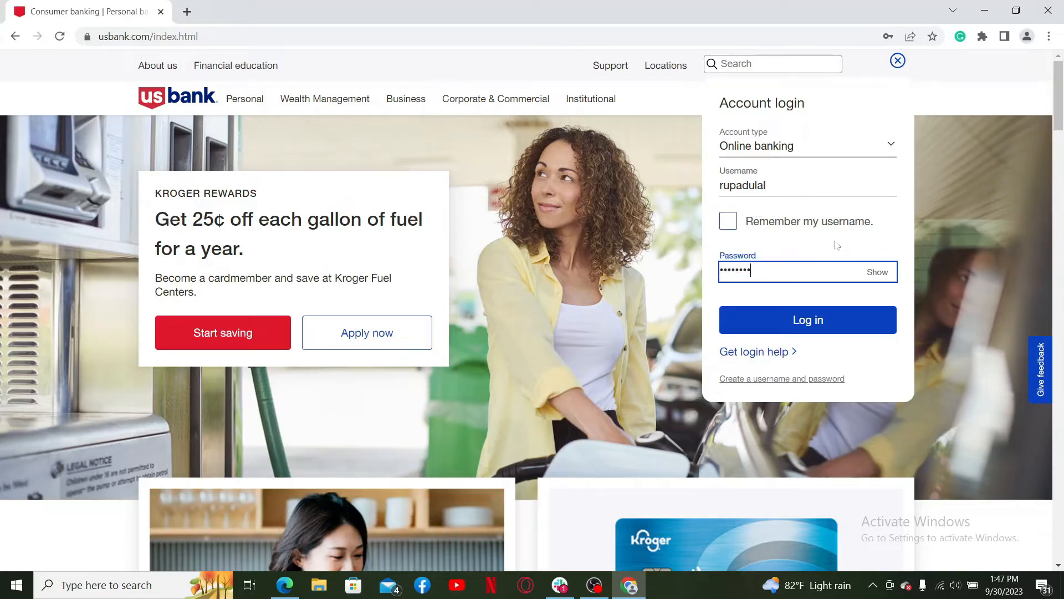
pyautogui.write('•')
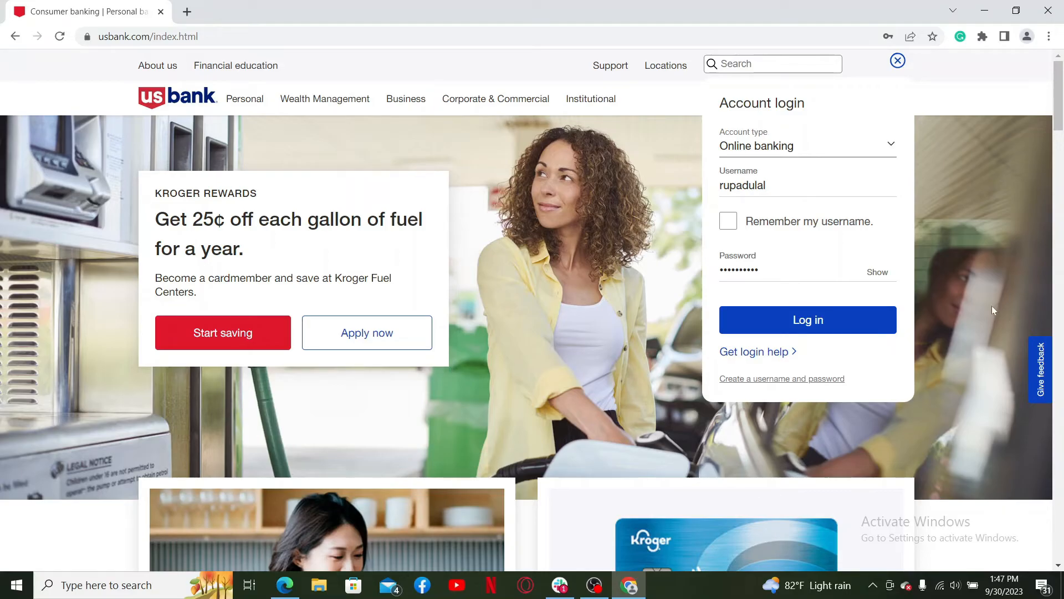
pyautogui.moveTo(973, 316)
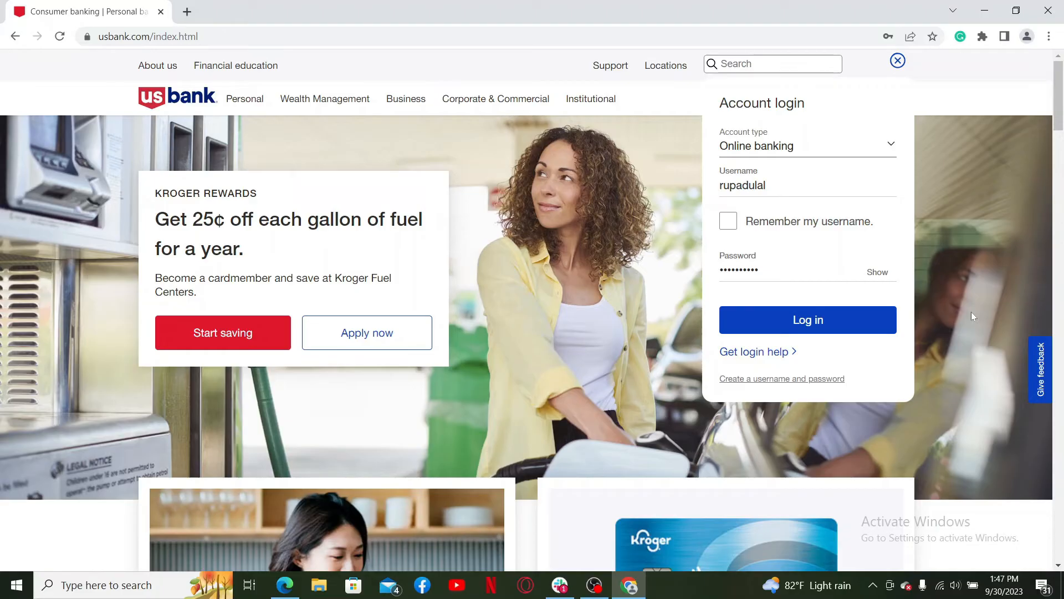